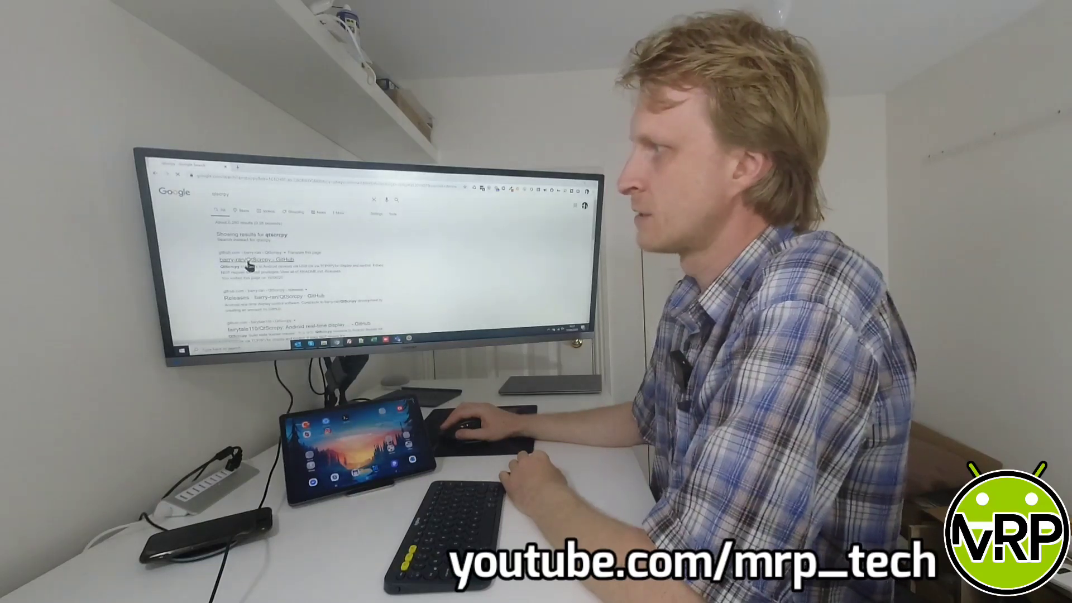
# Open the barry-ran/QtScrcpy GitHub link from the qtscrcpy search results.
pyautogui.click(253, 259)
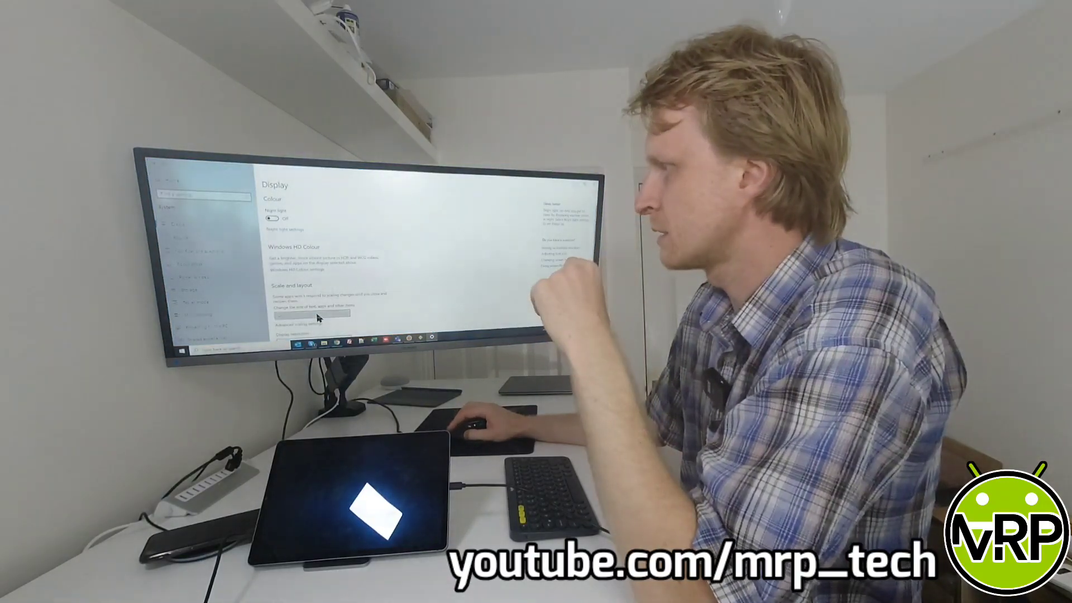
# Open the Scale and layout dropdown in Windows Display settings.
pyautogui.click(307, 313)
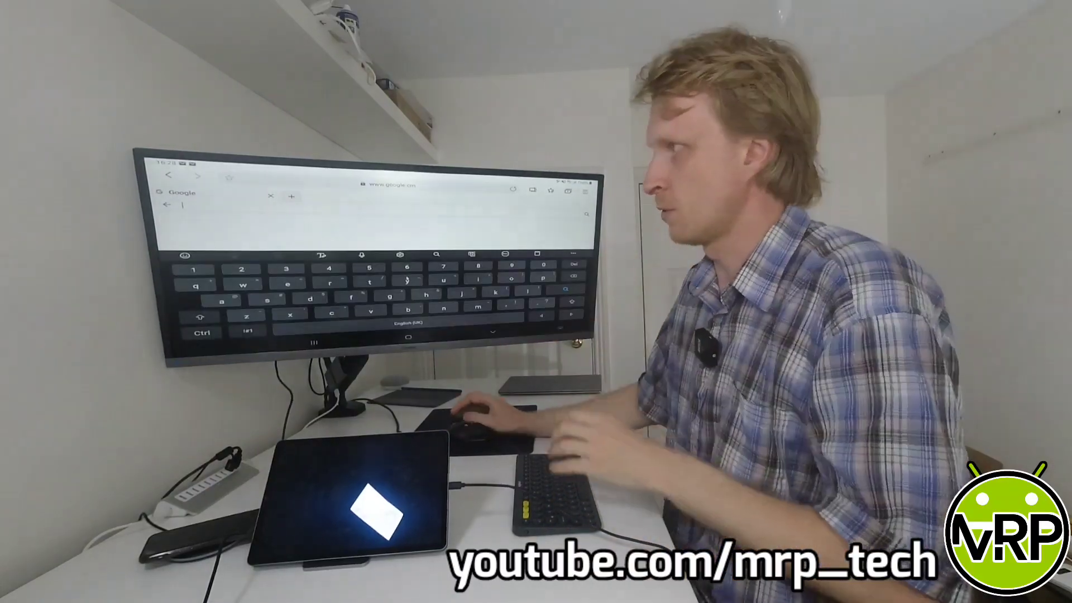
# Type 'dex on w' into the mirrored tablet's Google search box.
pyautogui.write('dex on w')
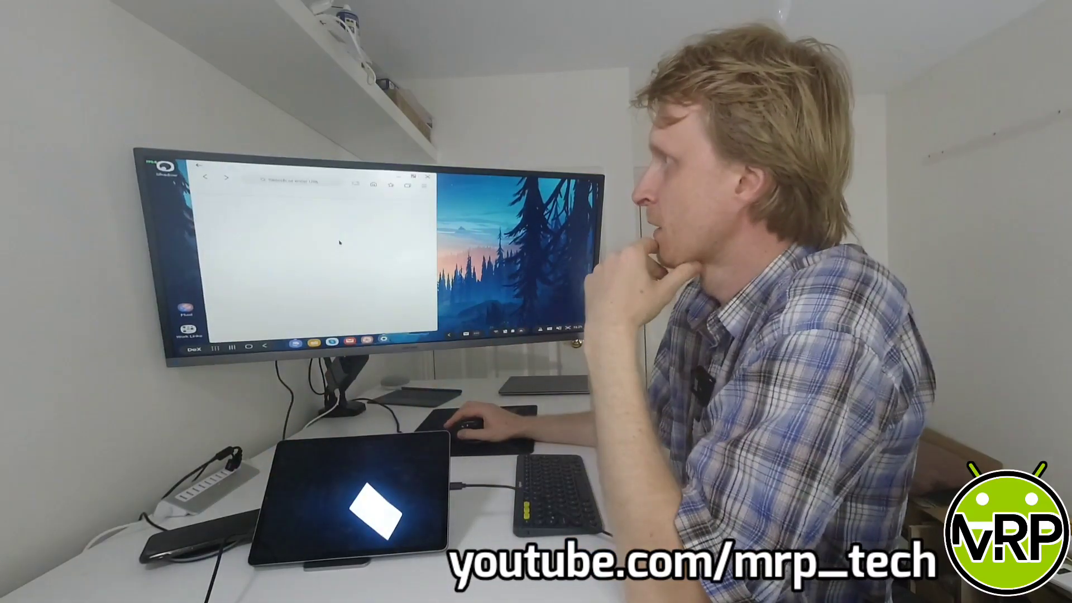
# Search 'dex on windows' from the DeX browser's address bar.
pyautogui.write('dex on windows')
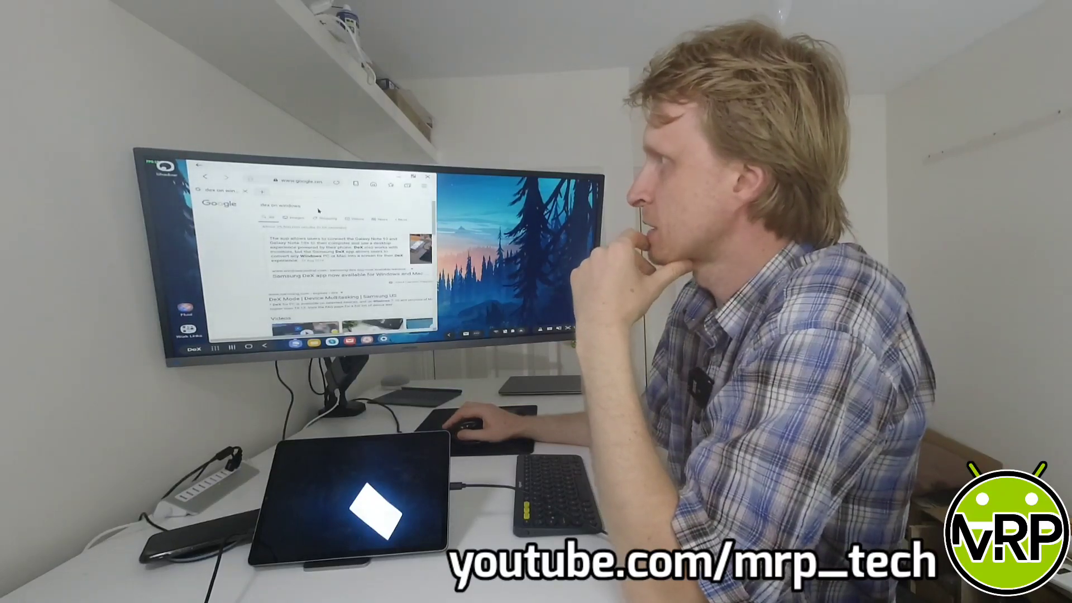